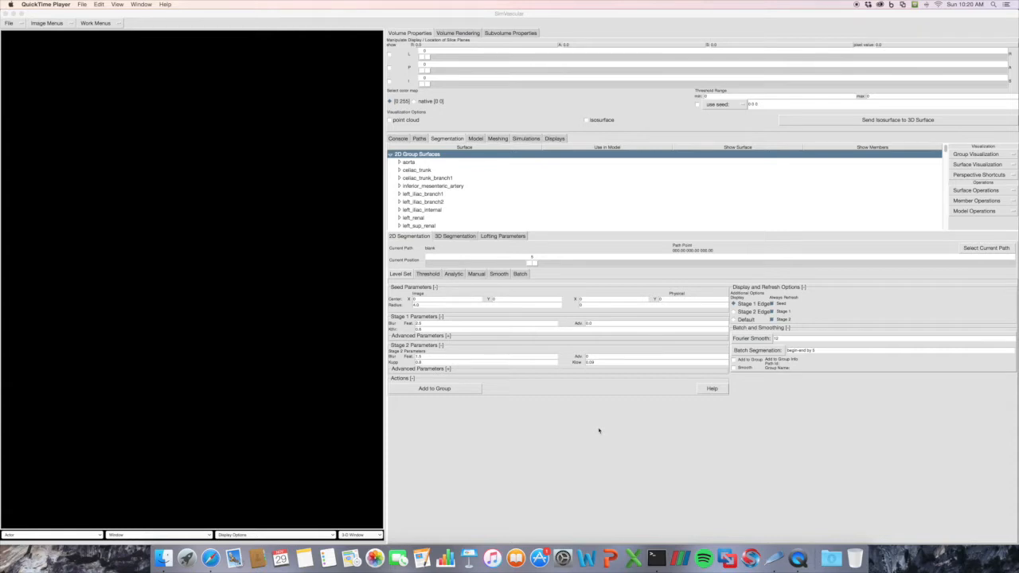
Switch to the solid modelling tools and select the aorta segmentation group
click(475, 139)
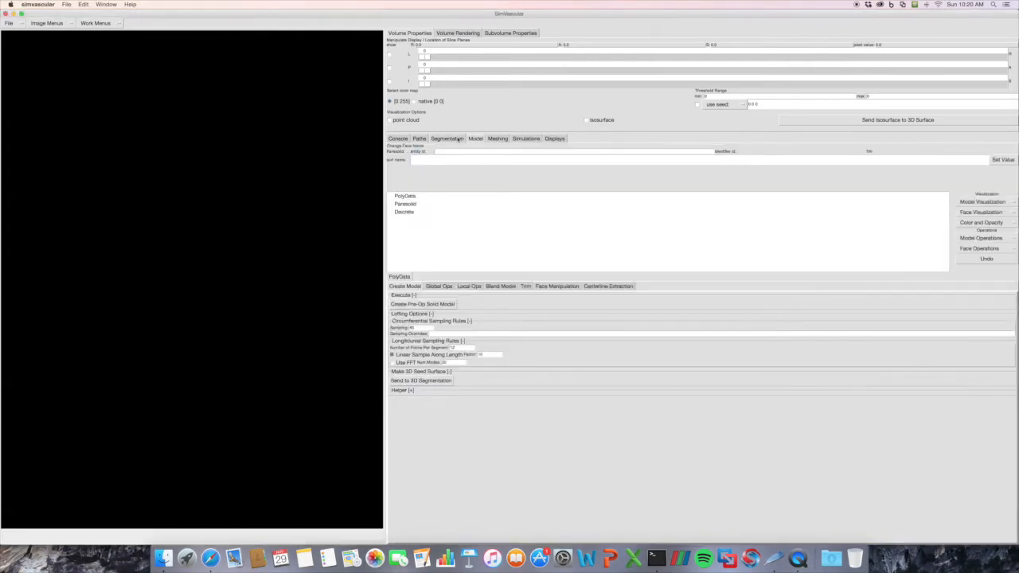
click(447, 138)
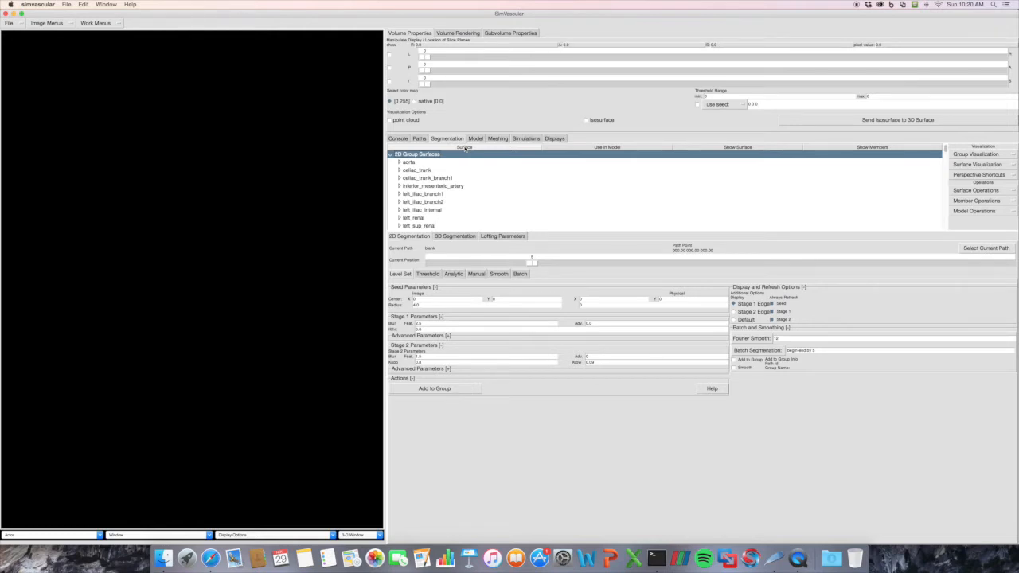
click(407, 163)
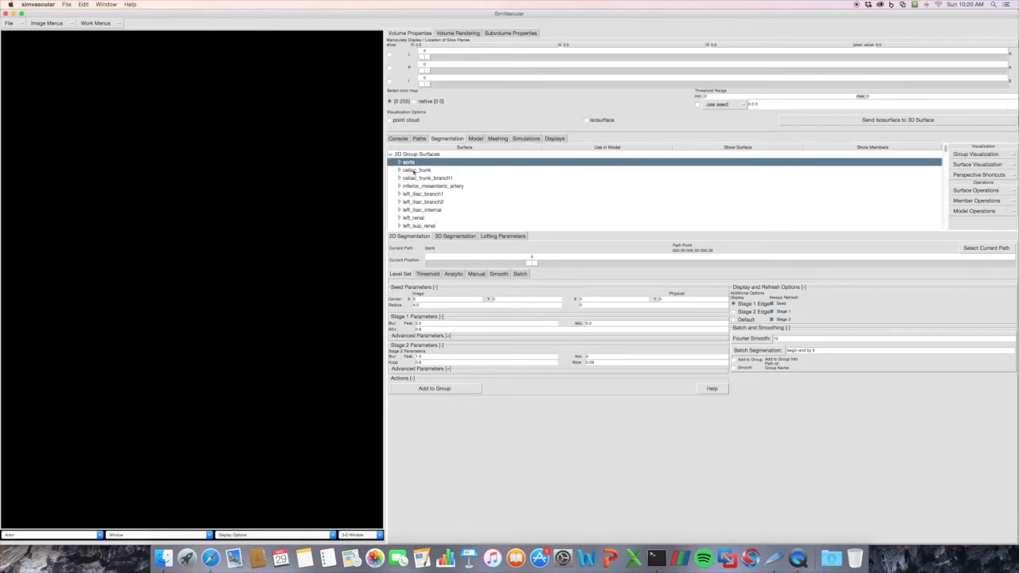
click(417, 169)
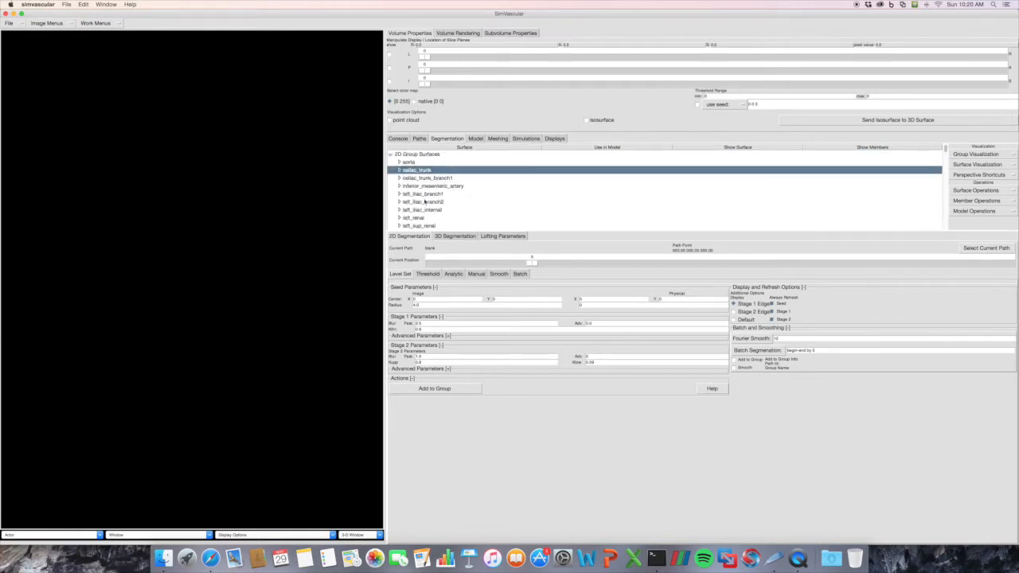
click(433, 185)
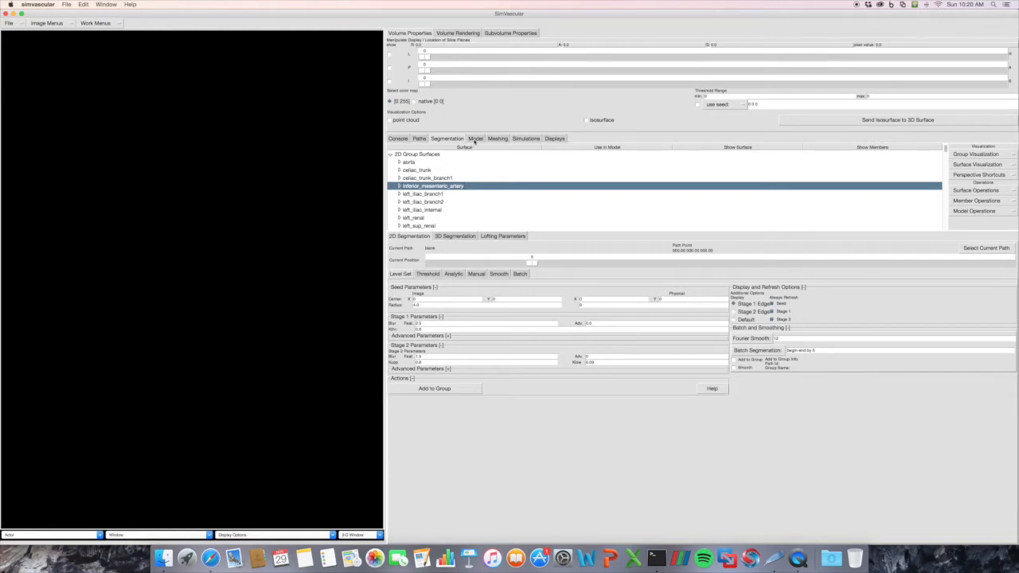
mouse_move(437, 164)
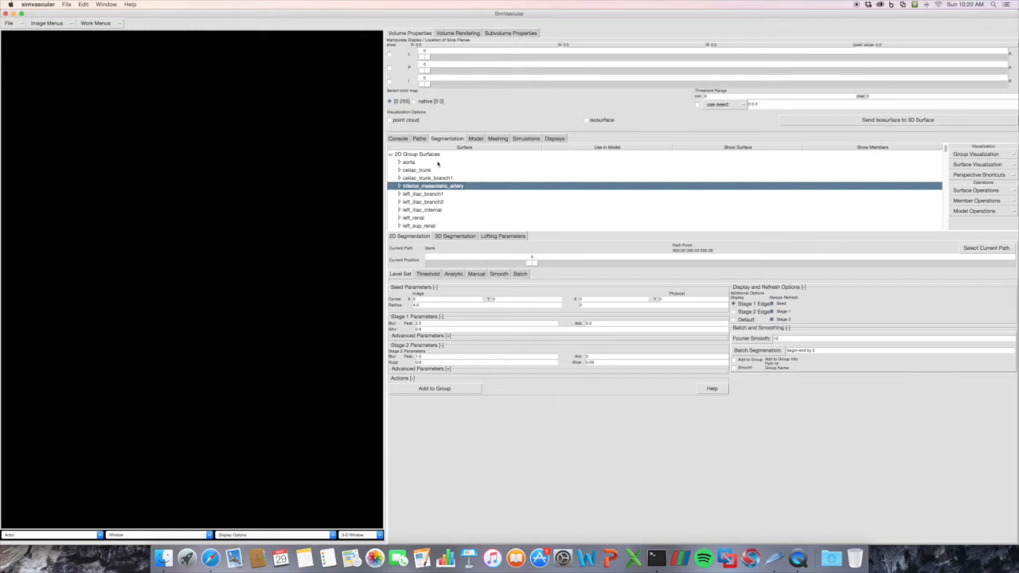
click(407, 162)
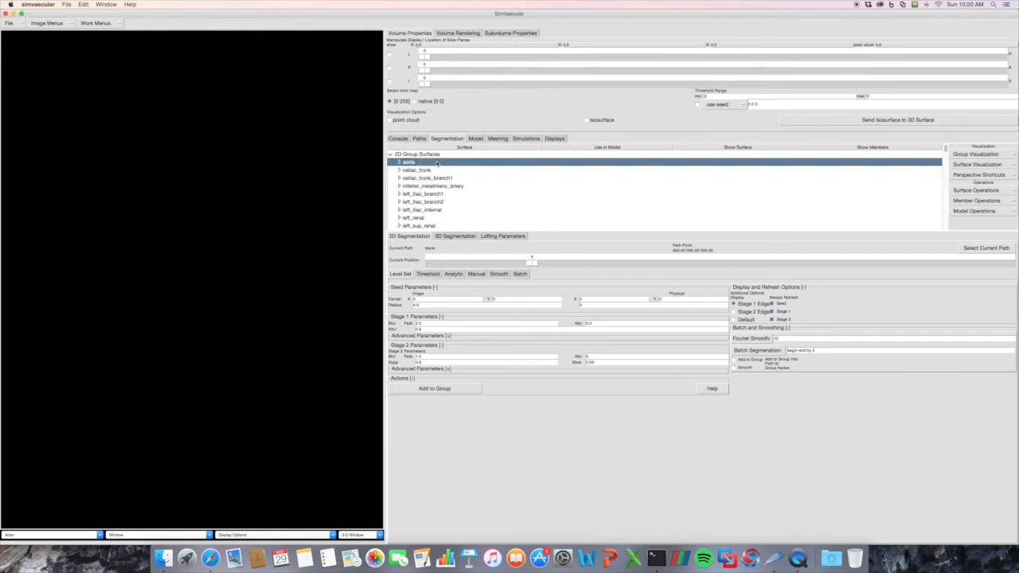
Flag the aorta and right_iliac groups for use in the solid model
scroll(down, 3)
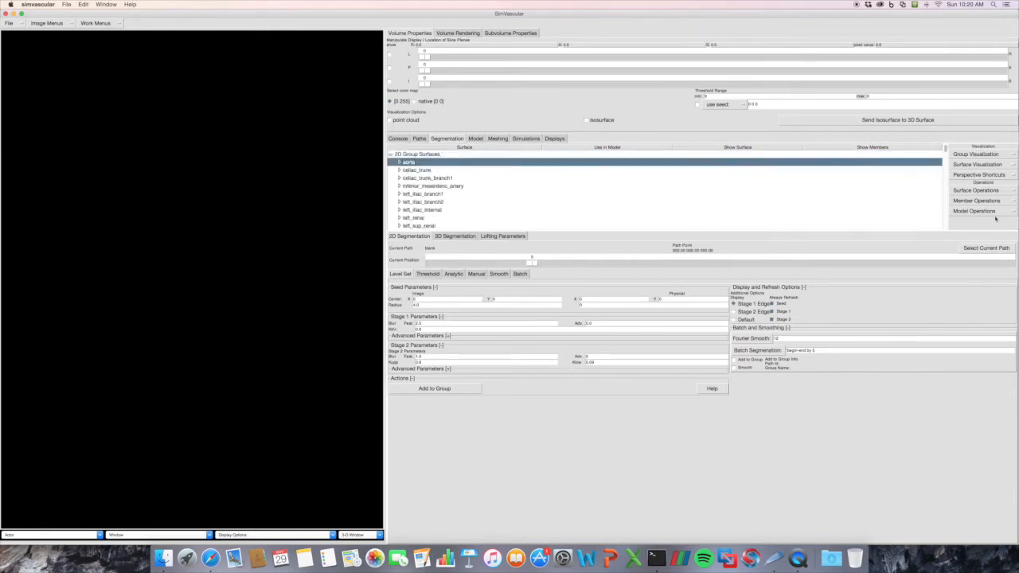
click(974, 200)
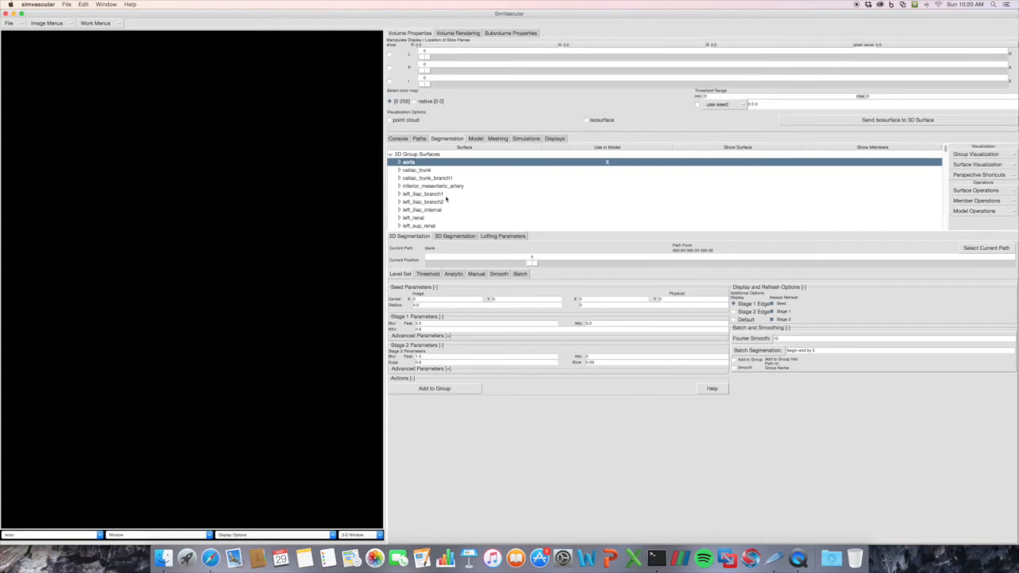
scroll(down, 3)
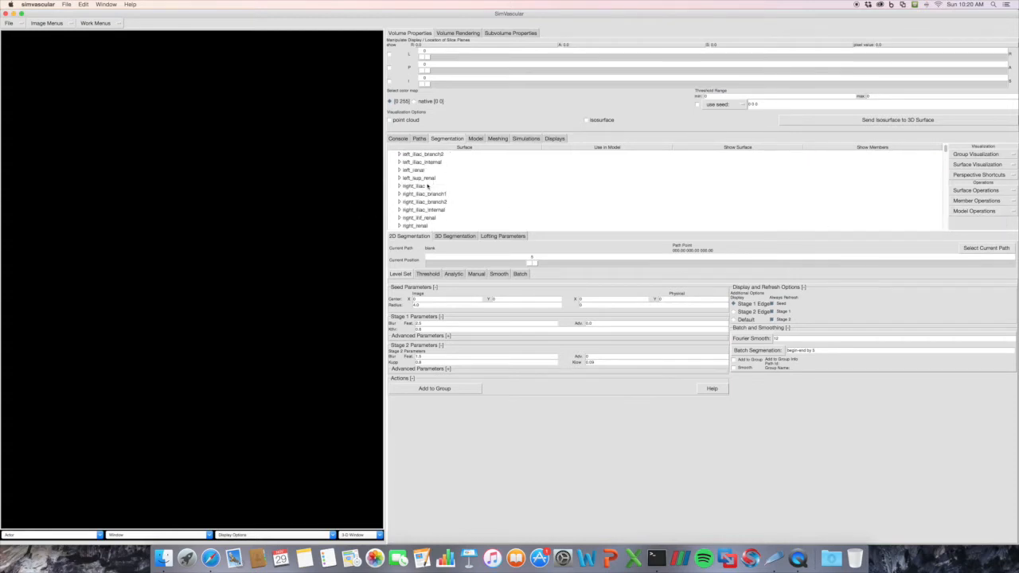
click(414, 178)
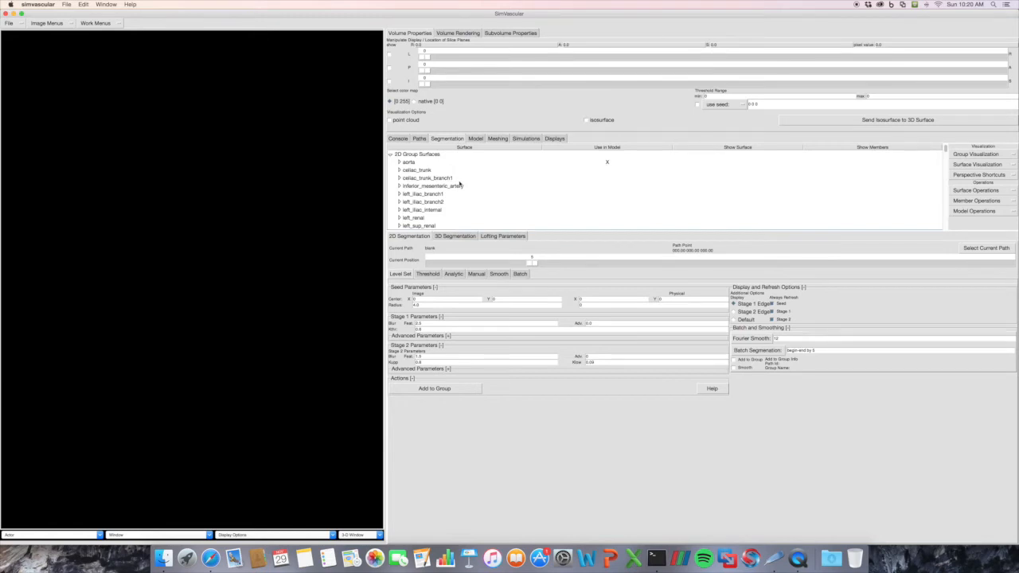
click(475, 137)
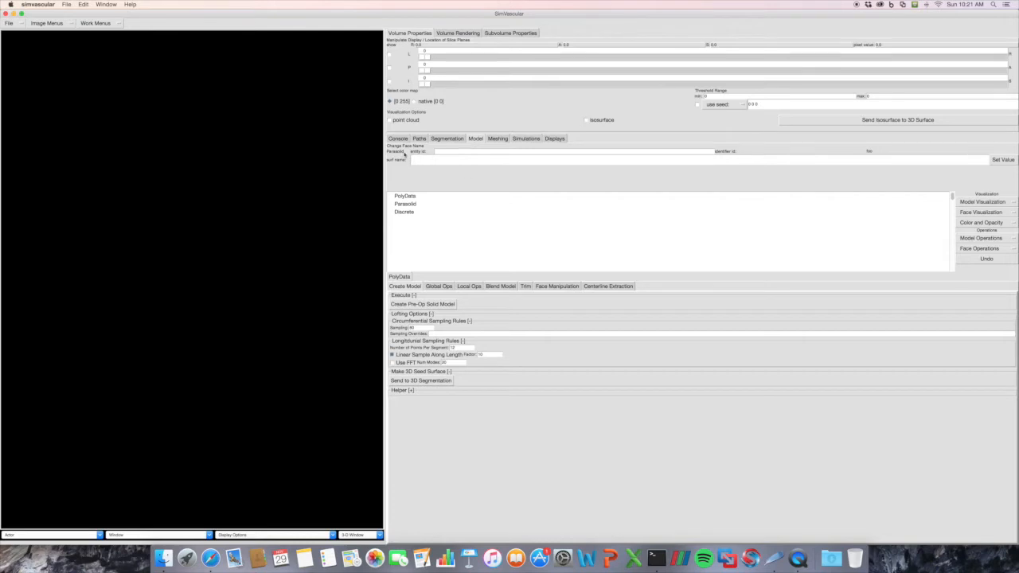
mouse_move(427, 297)
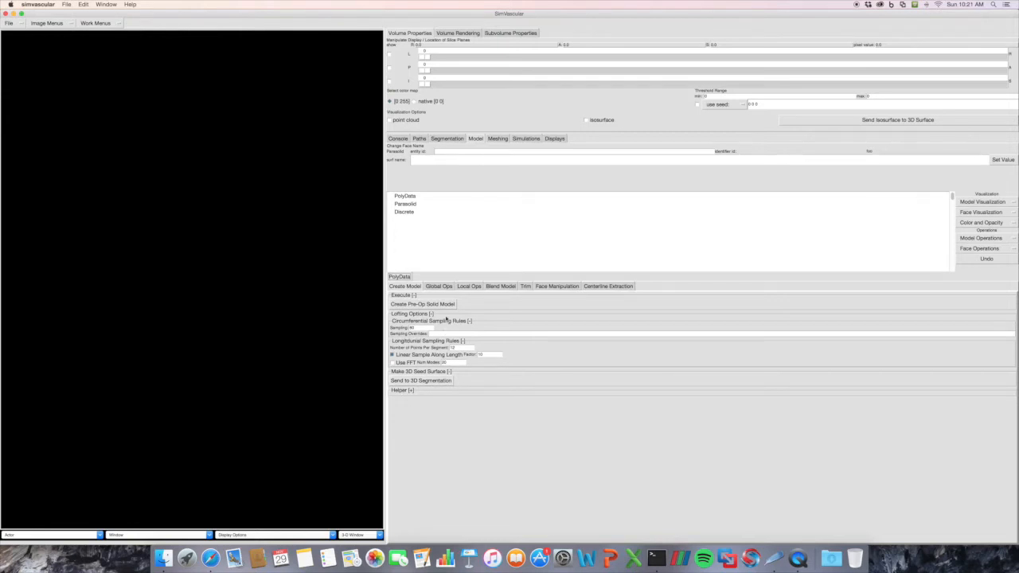
click(445, 139)
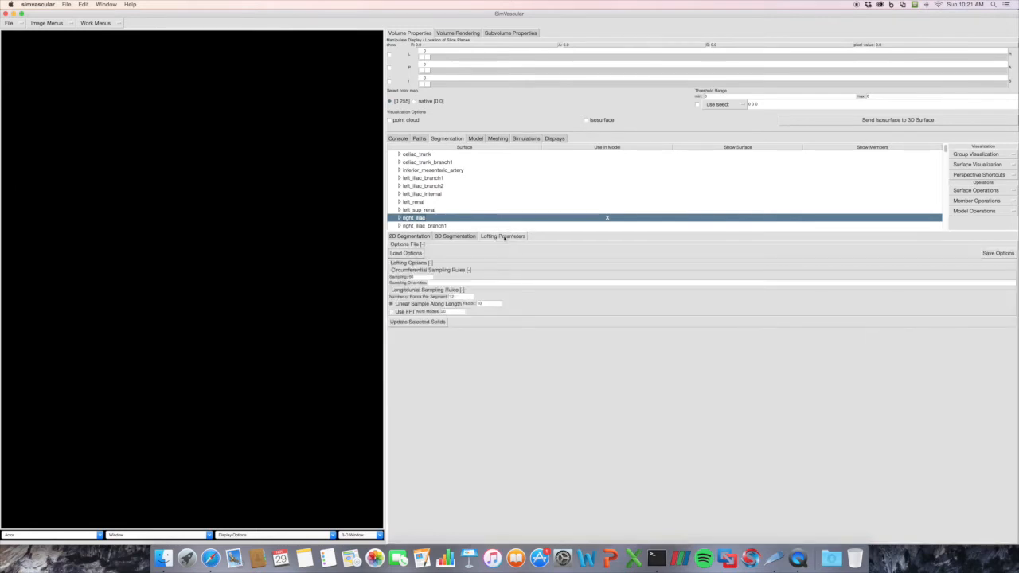
mouse_move(488, 191)
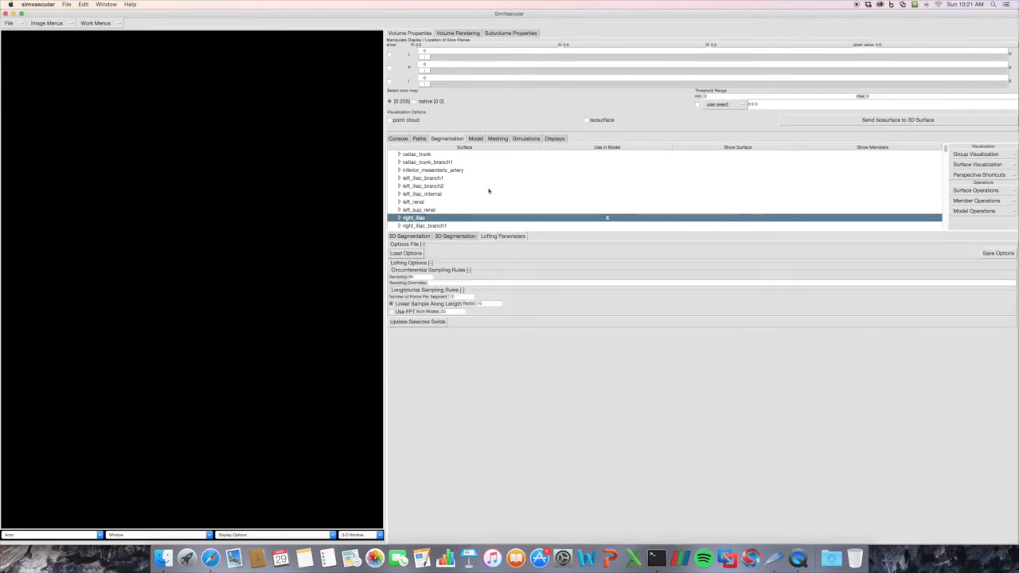
click(476, 137)
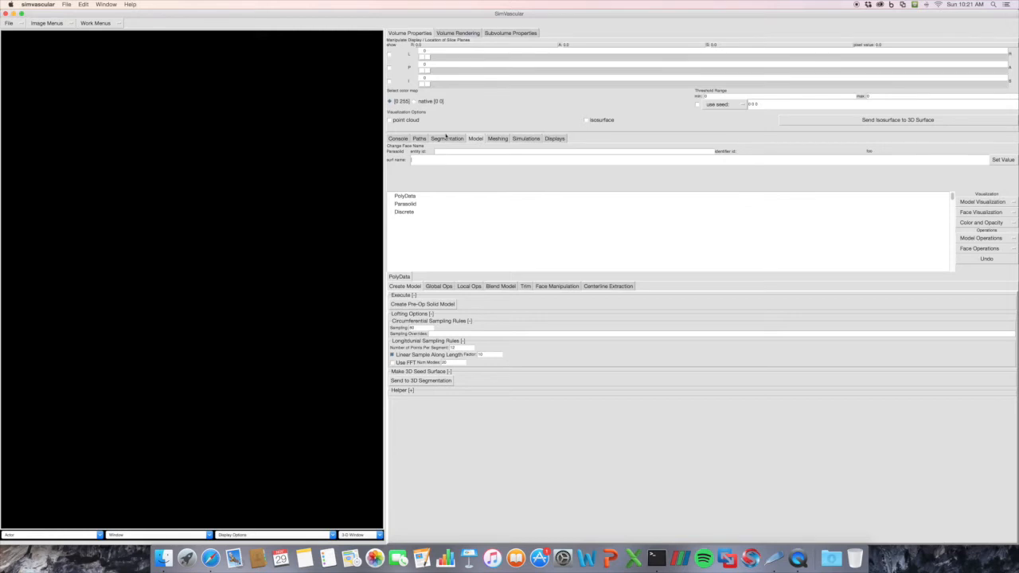
click(474, 137)
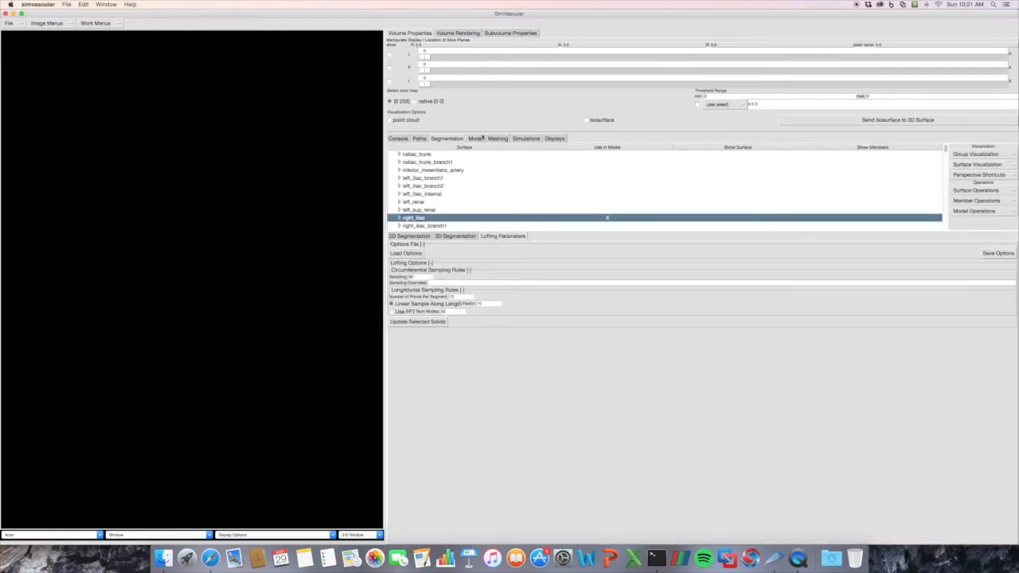
click(474, 137)
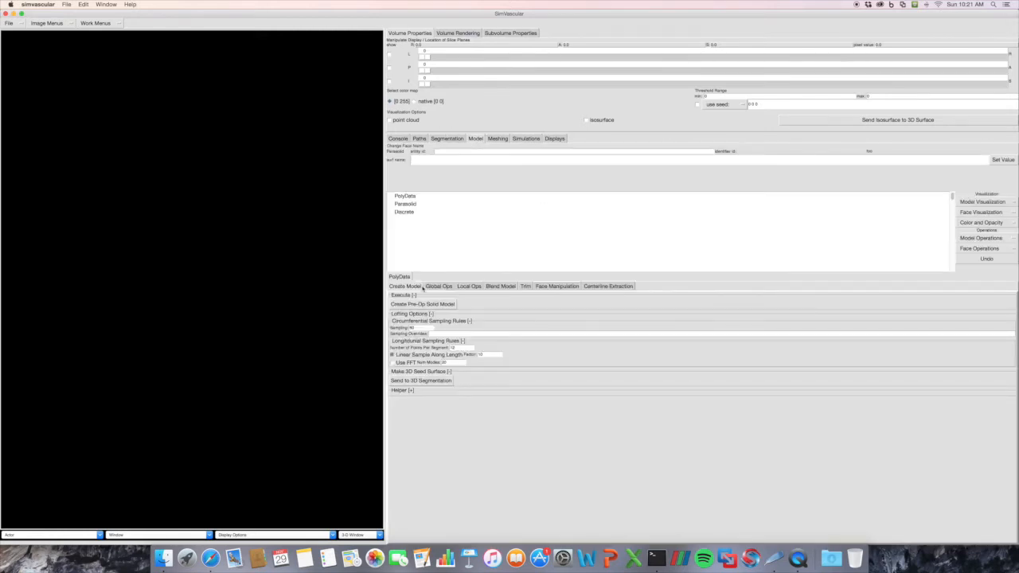
Create a lofted pre-op solid model from the chosen groups and accept the free-edges report
click(421, 304)
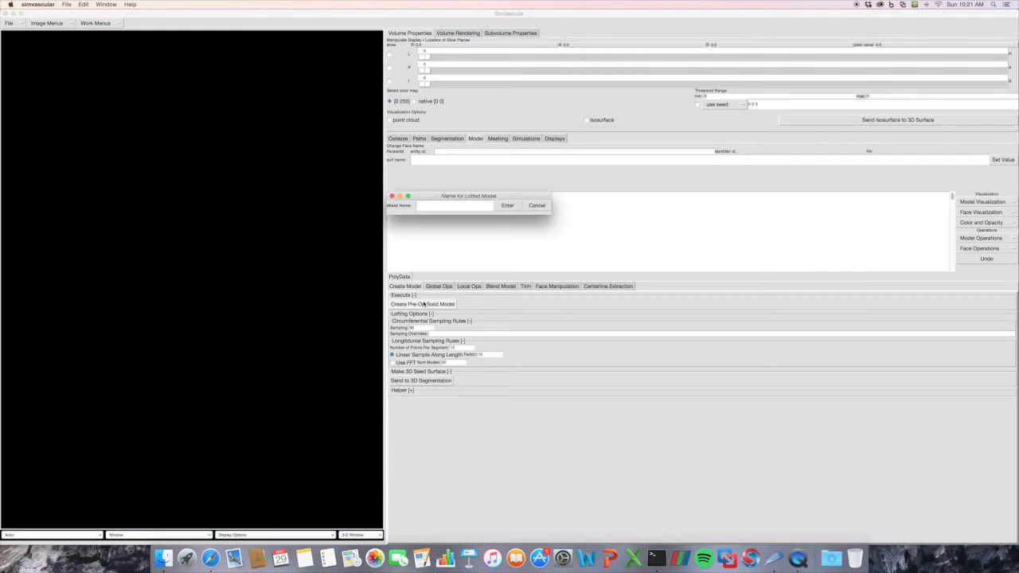
click(536, 206)
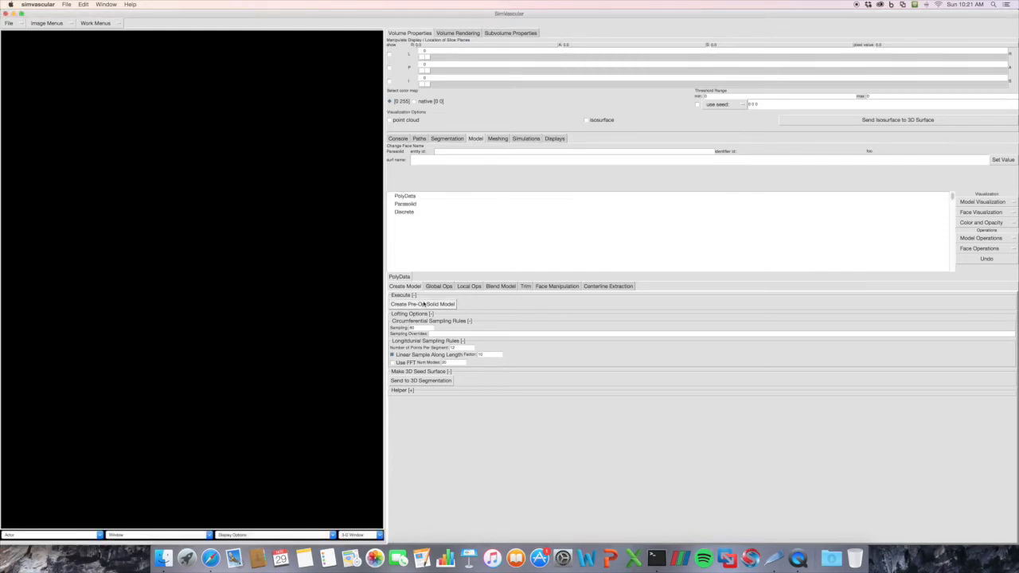
mouse_move(274, 216)
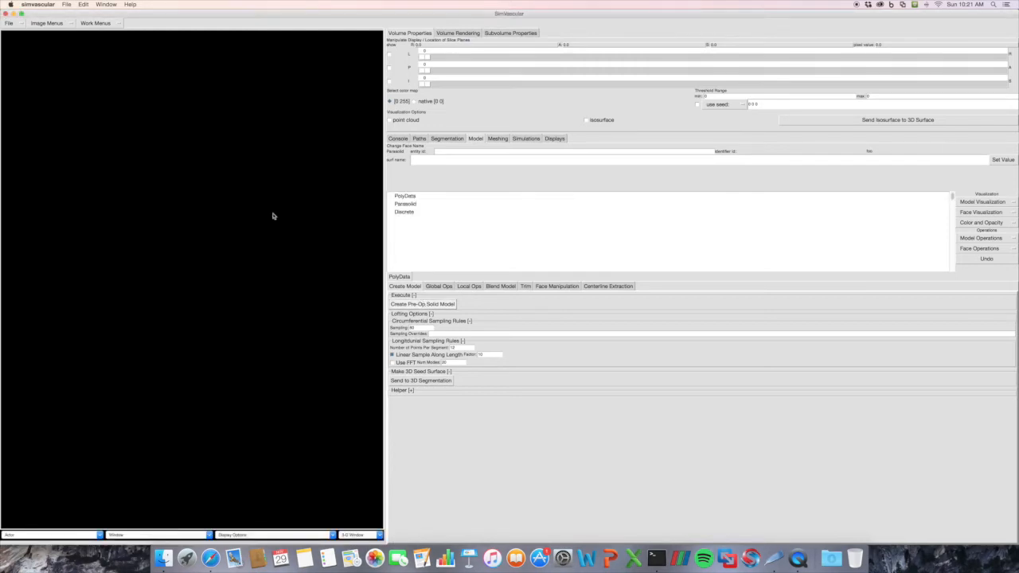
click(405, 286)
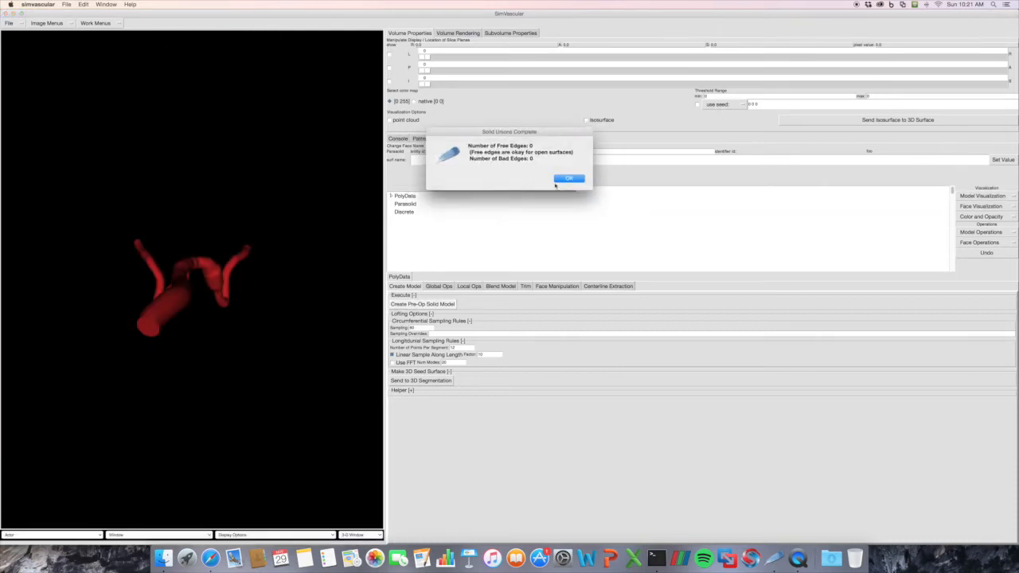
click(569, 178)
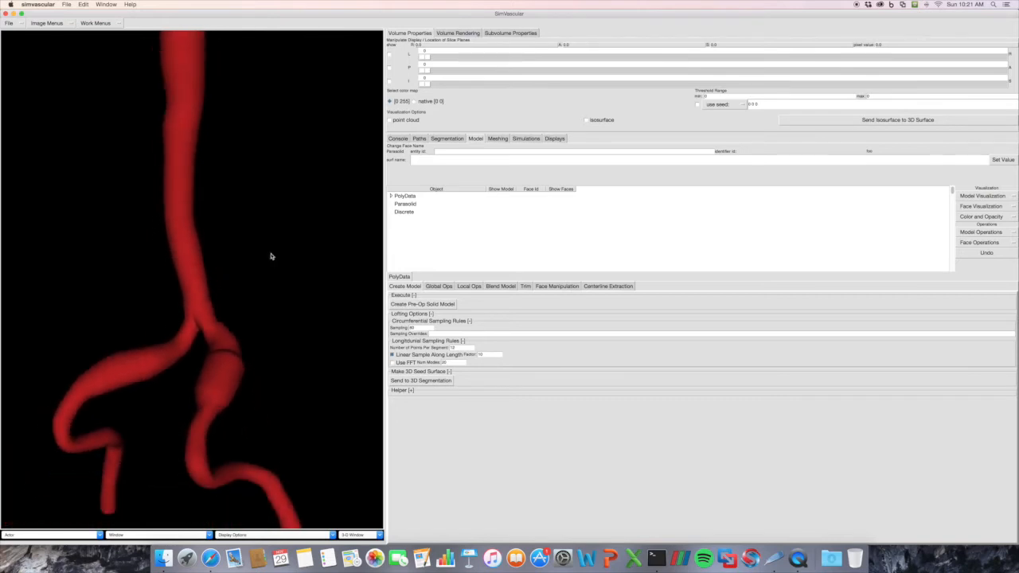
Expand the lofted model's face list and highlight a cap face on the rotated vessel
click(392, 196)
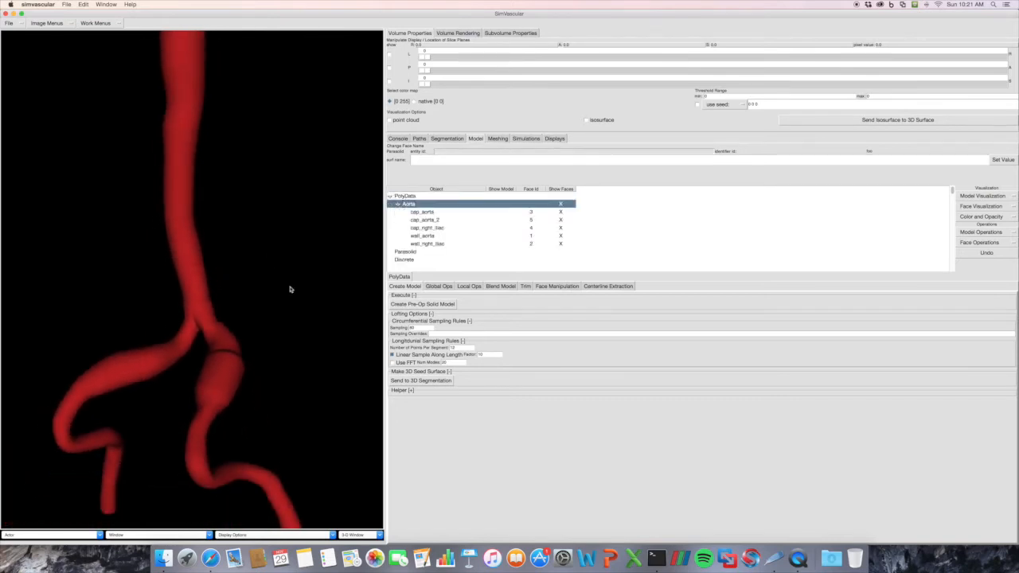
click(422, 212)
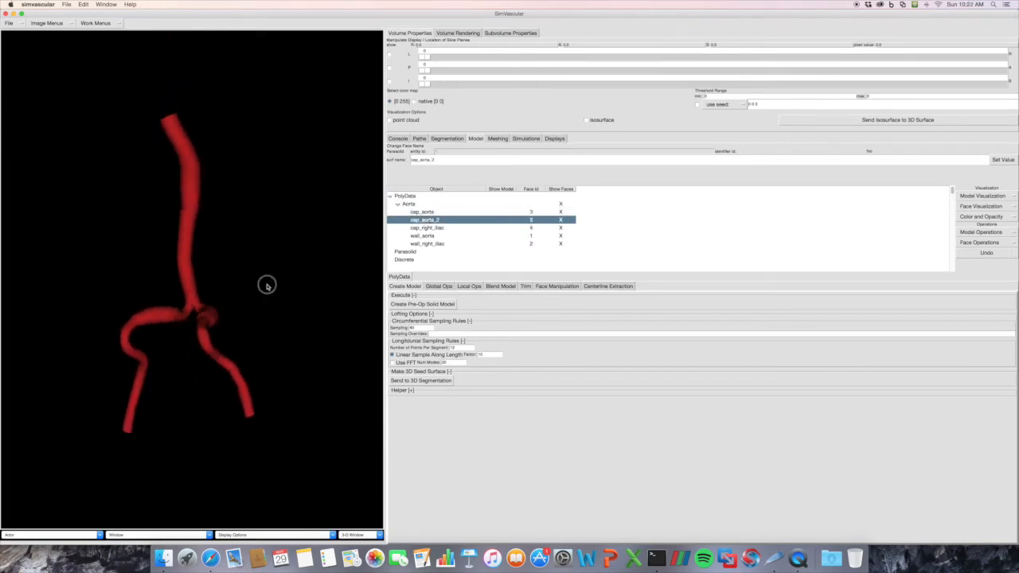
drag(268, 283, 172, 194)
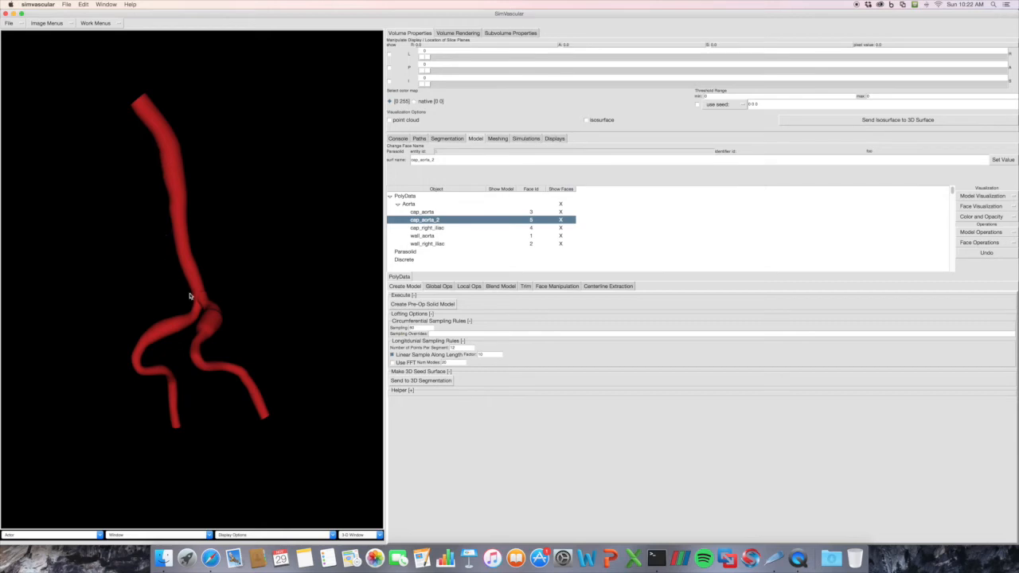
mouse_move(130, 370)
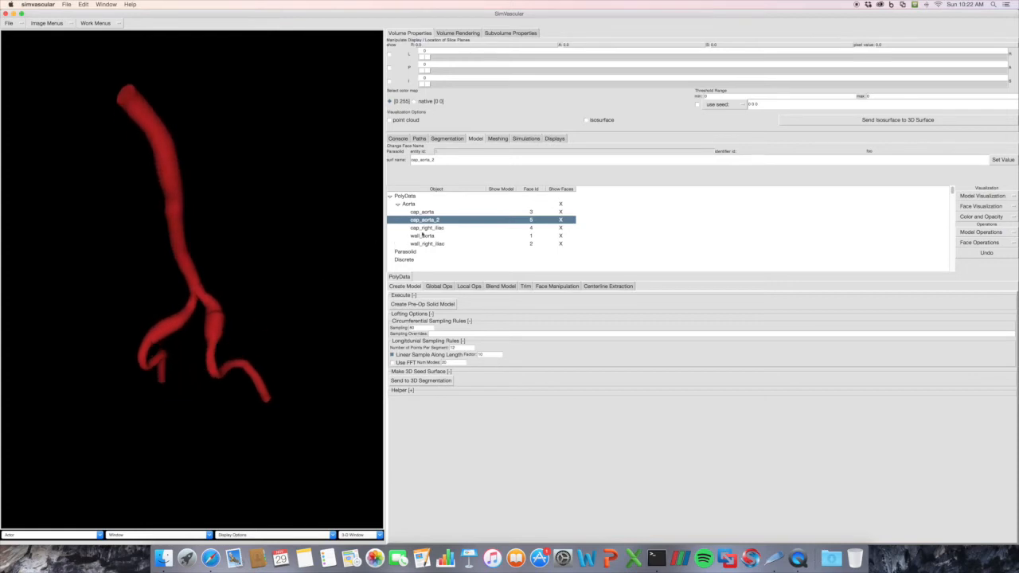
click(426, 227)
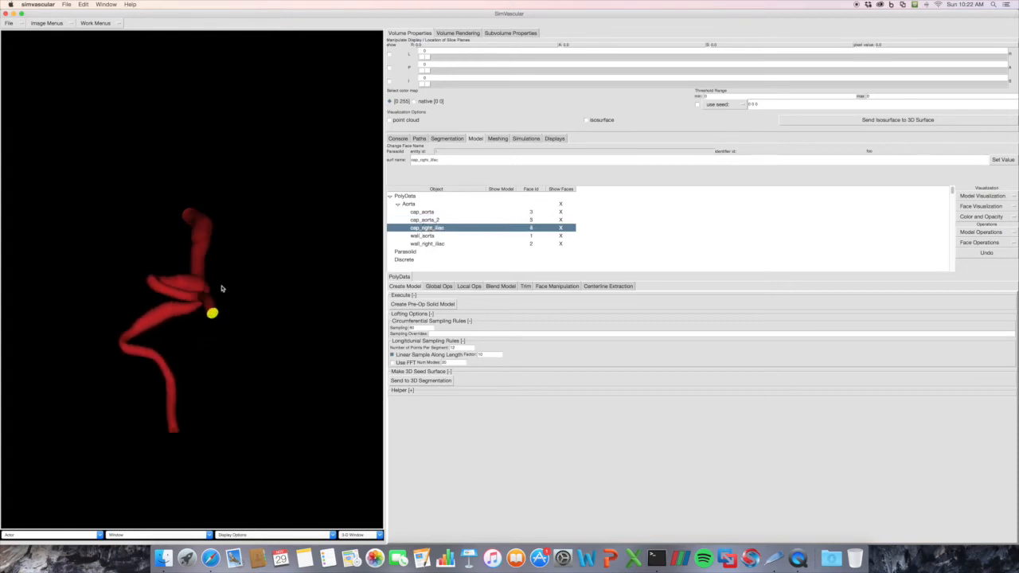
Highlight the right iliac wall in yellow, then select the whole model and collapse its faces
click(422, 236)
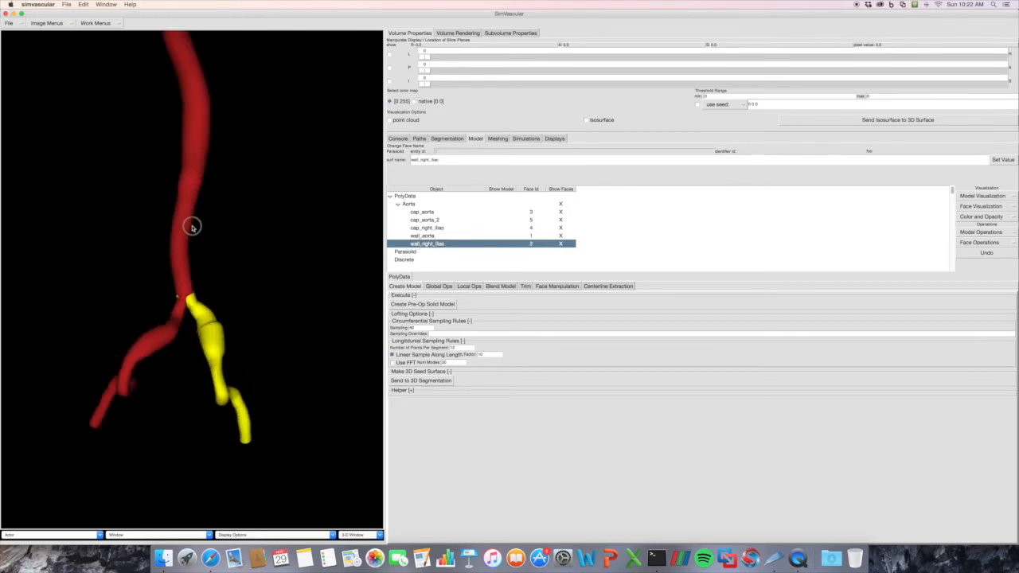
drag(191, 226, 198, 261)
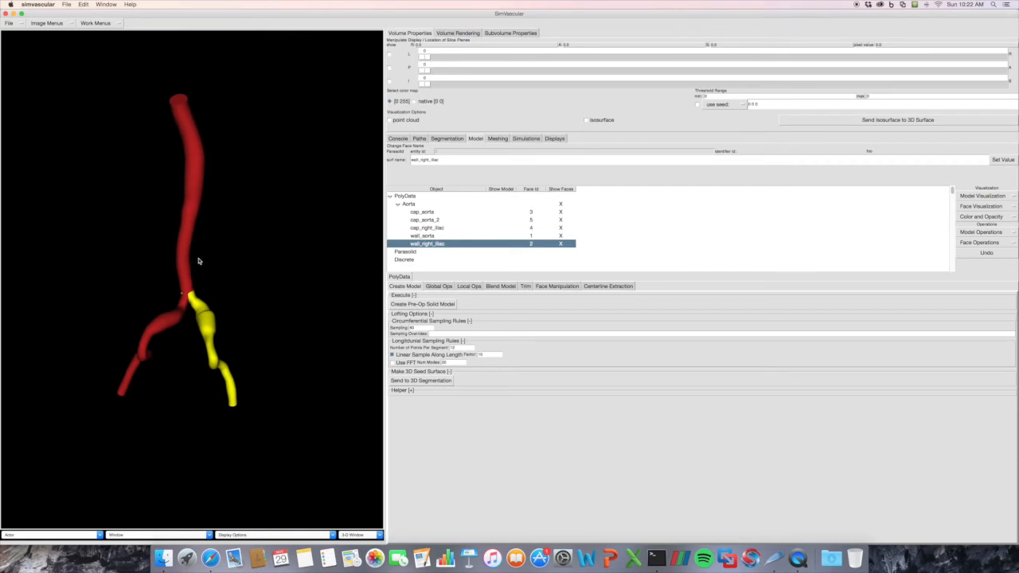
click(408, 204)
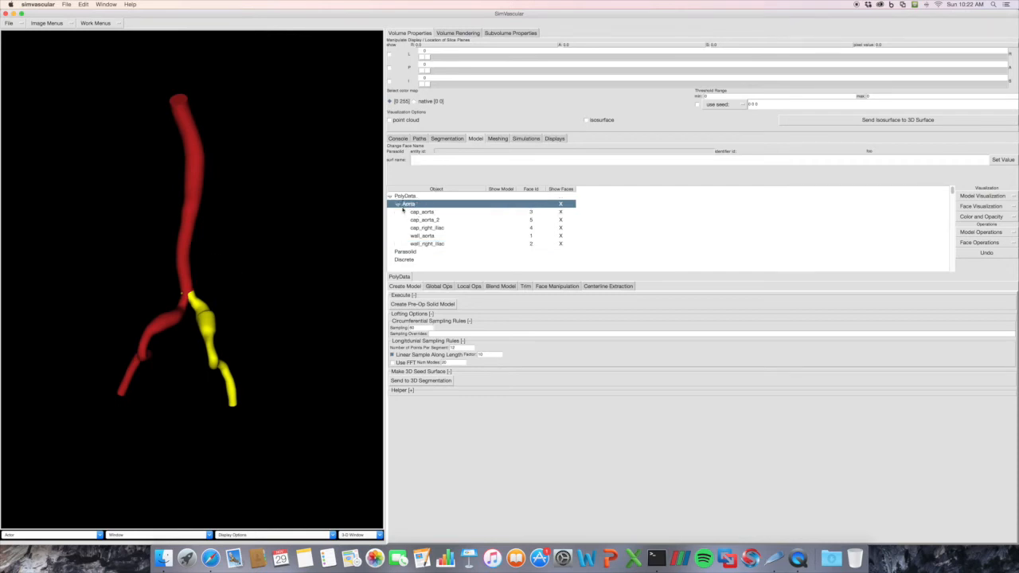
click(398, 204)
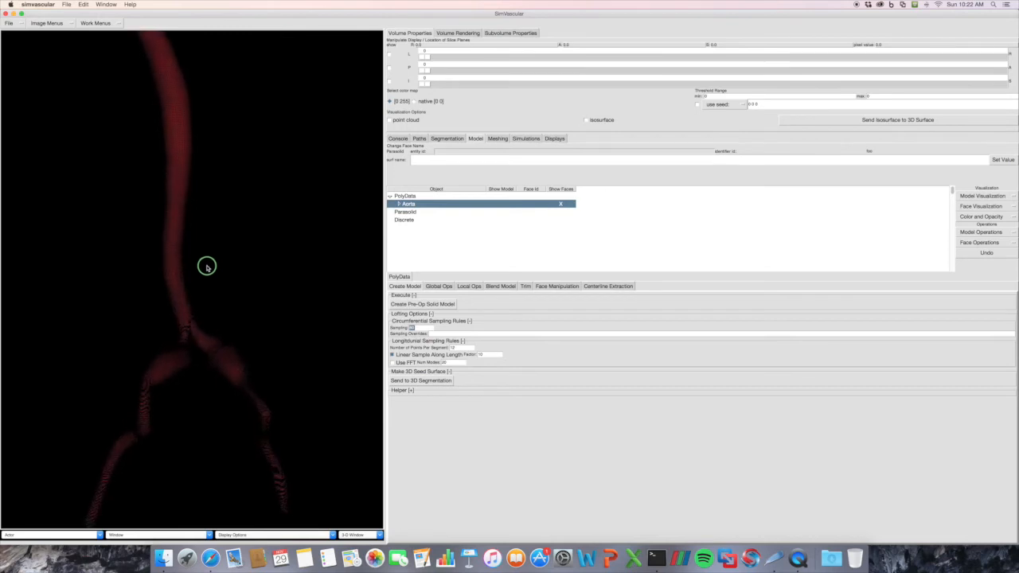
drag(207, 266, 210, 340)
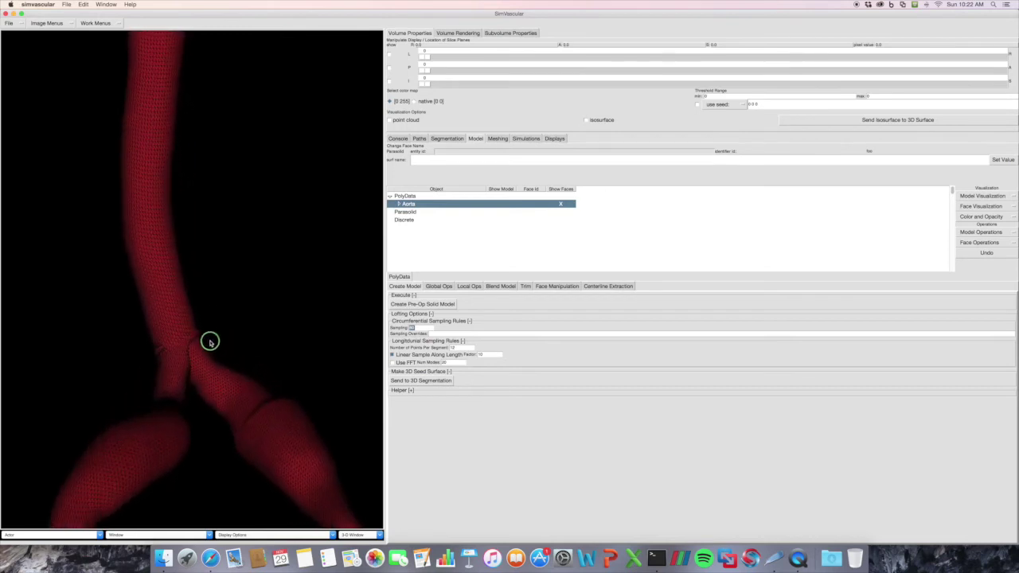
drag(210, 341, 223, 359)
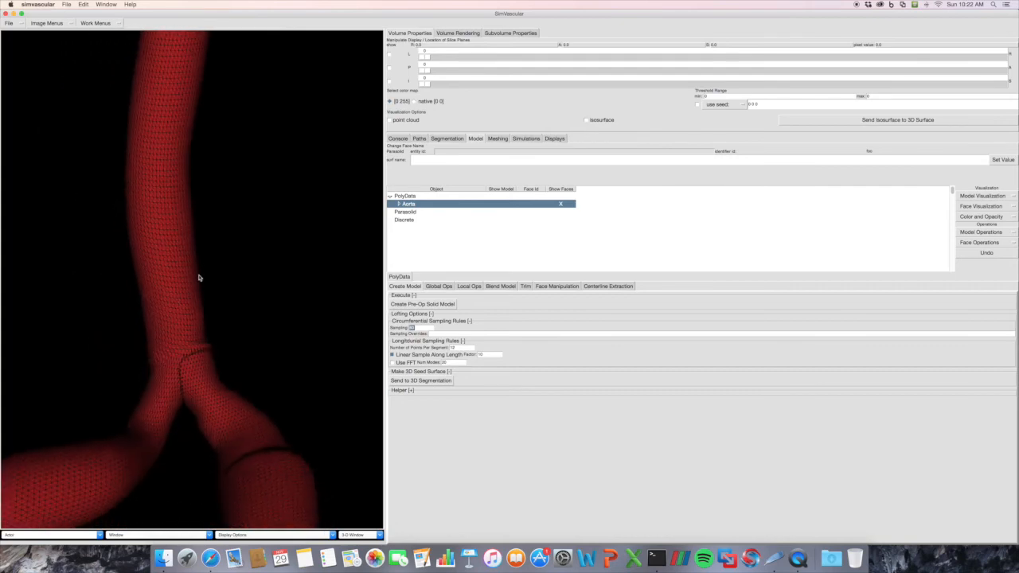
drag(199, 279, 199, 319)
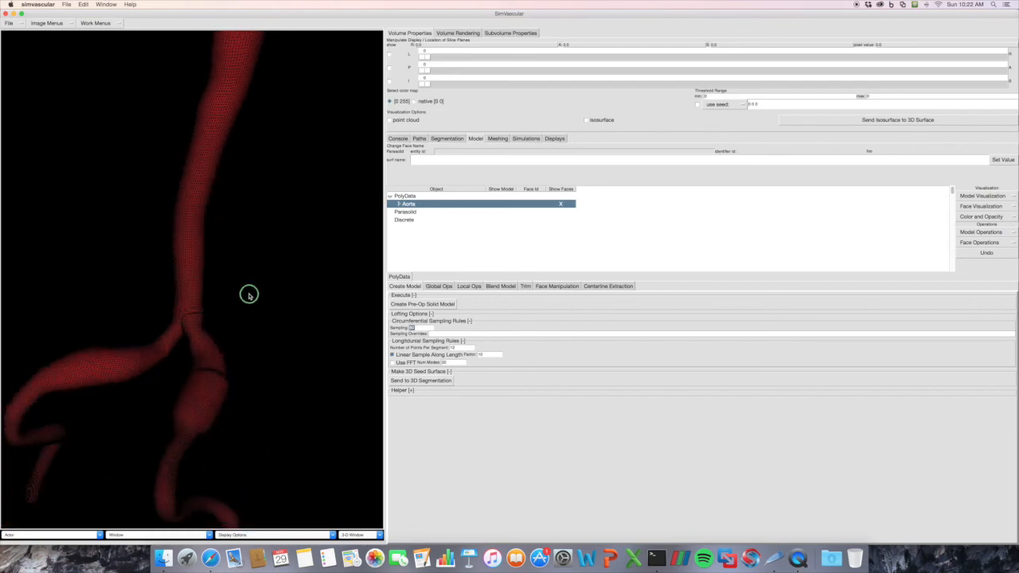
drag(248, 294, 352, 323)
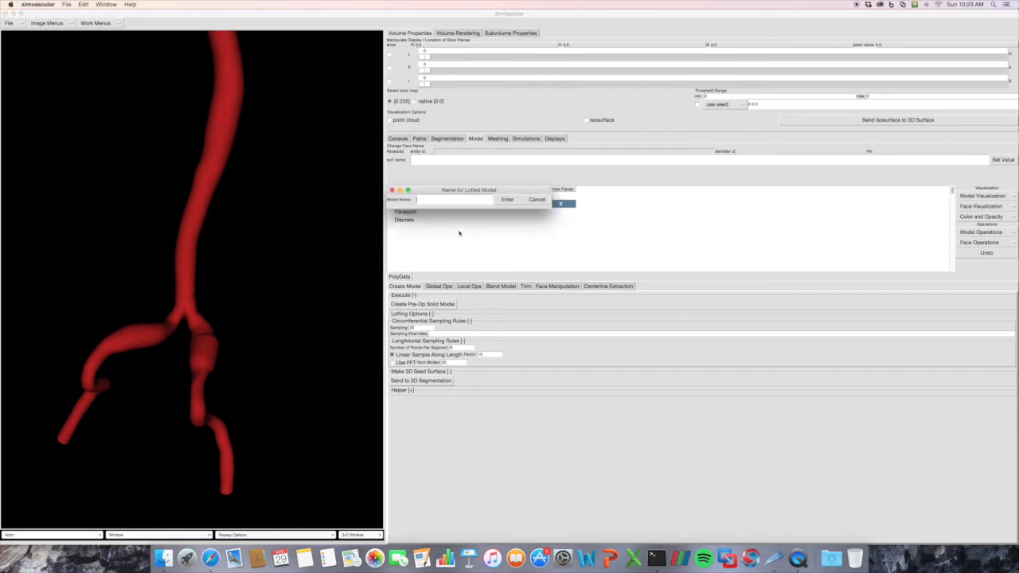
Create a second lofted aorta solid reported with zero free and zero bad edges
click(506, 199)
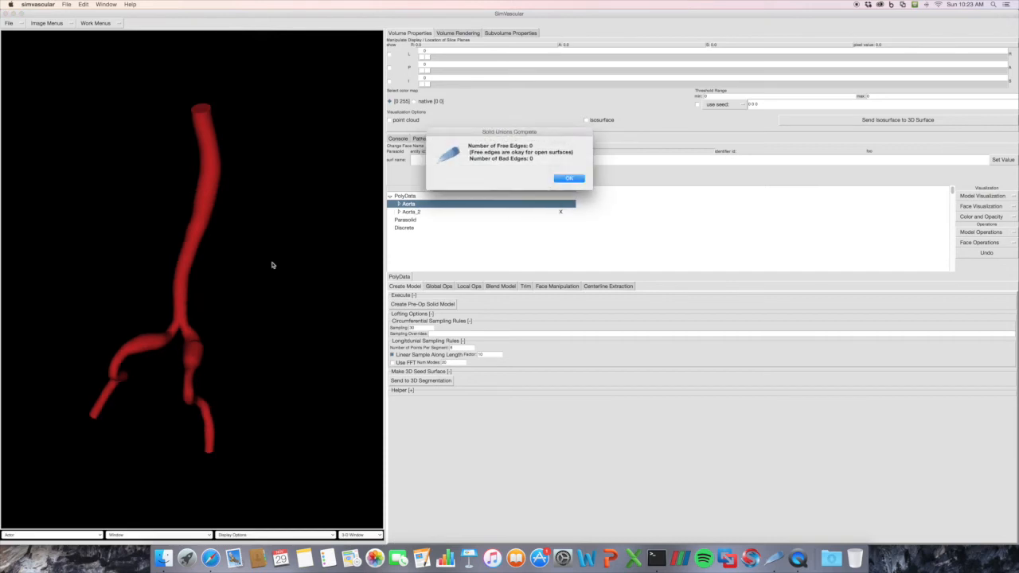
click(568, 178)
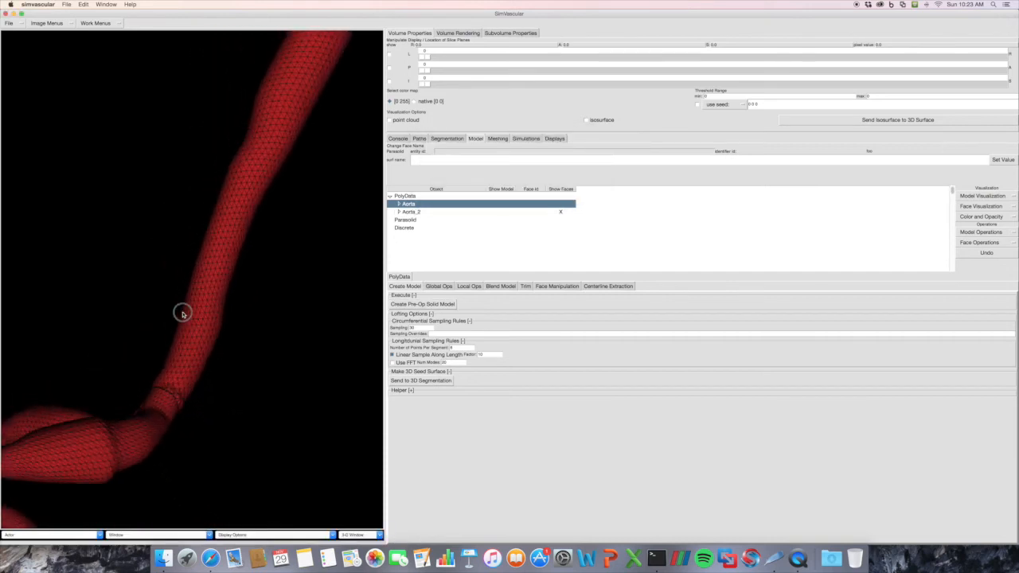
drag(183, 312, 218, 309)
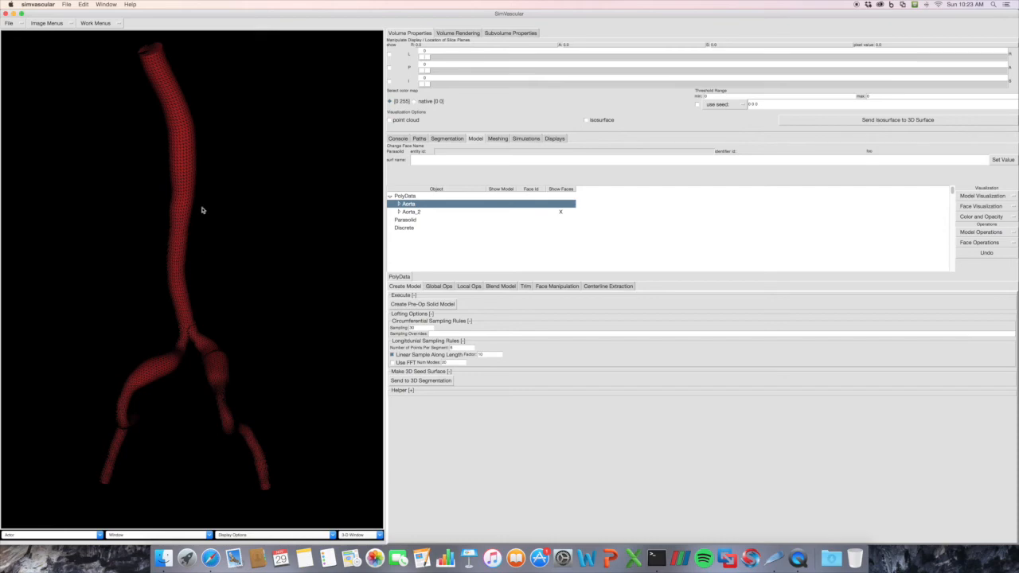
mouse_move(263, 216)
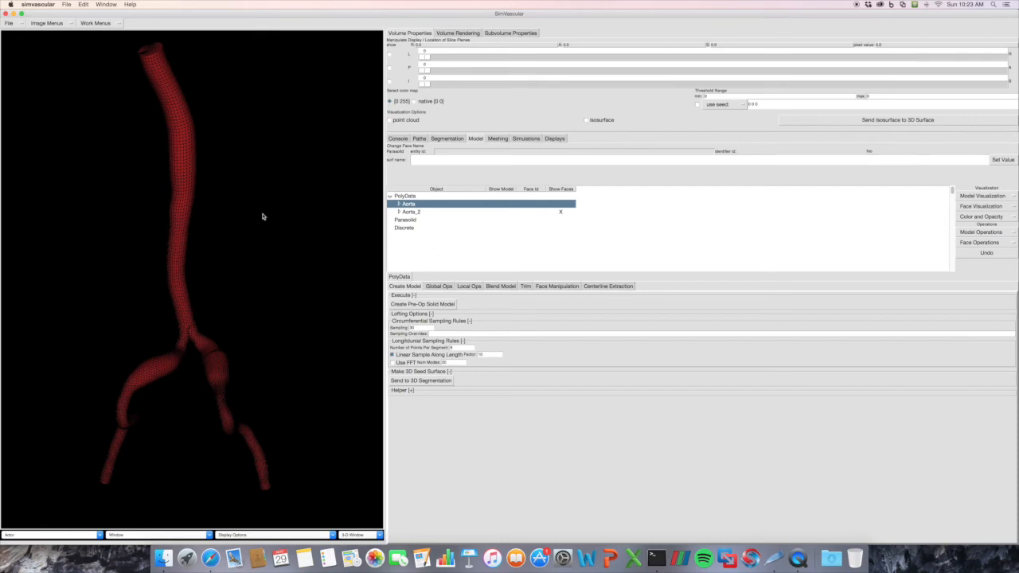
mouse_move(331, 280)
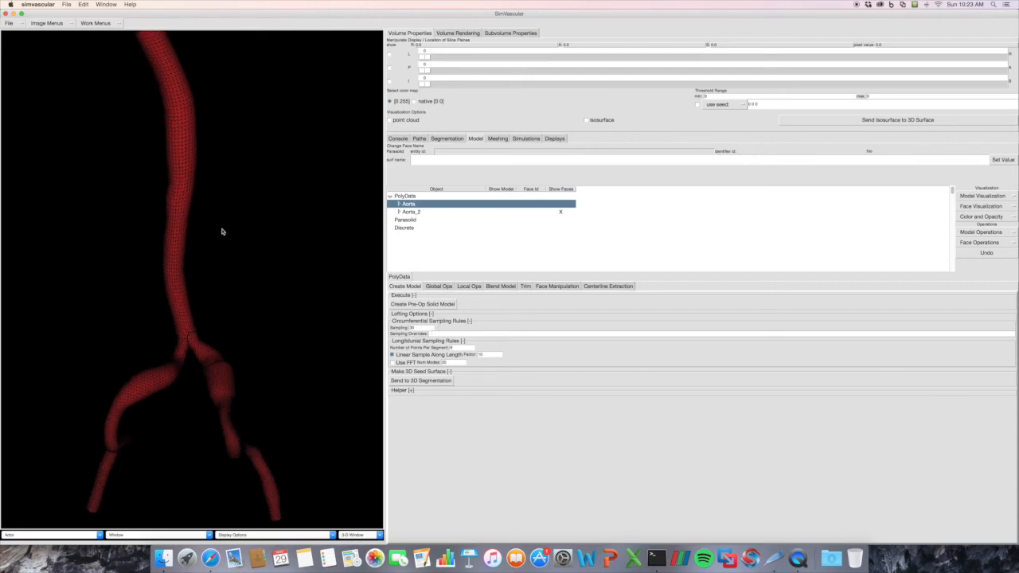
mouse_move(268, 325)
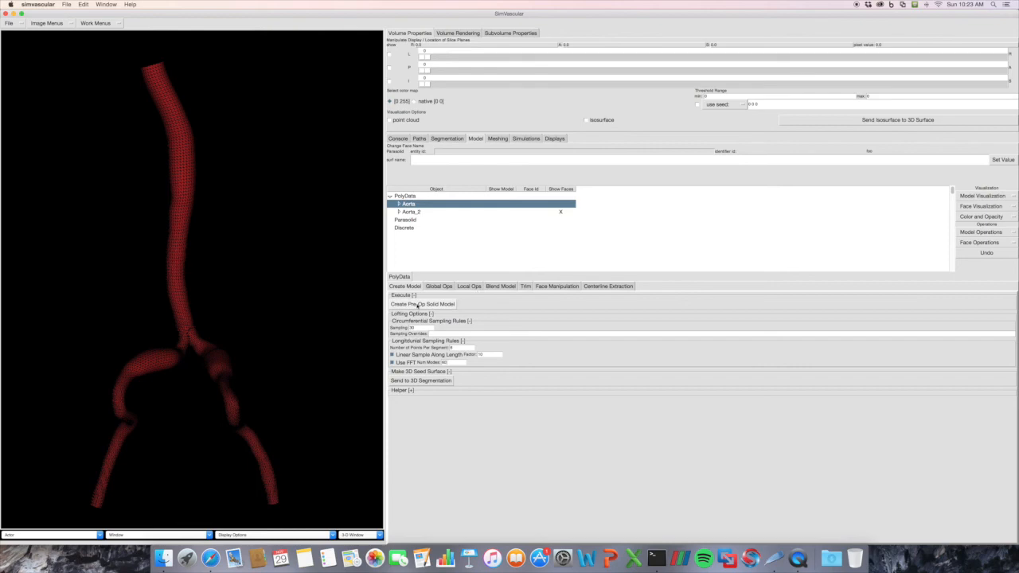
Create a third lofted solid named 'Aorta_1' and inspect its finer mesh at the bifurcation
click(421, 304)
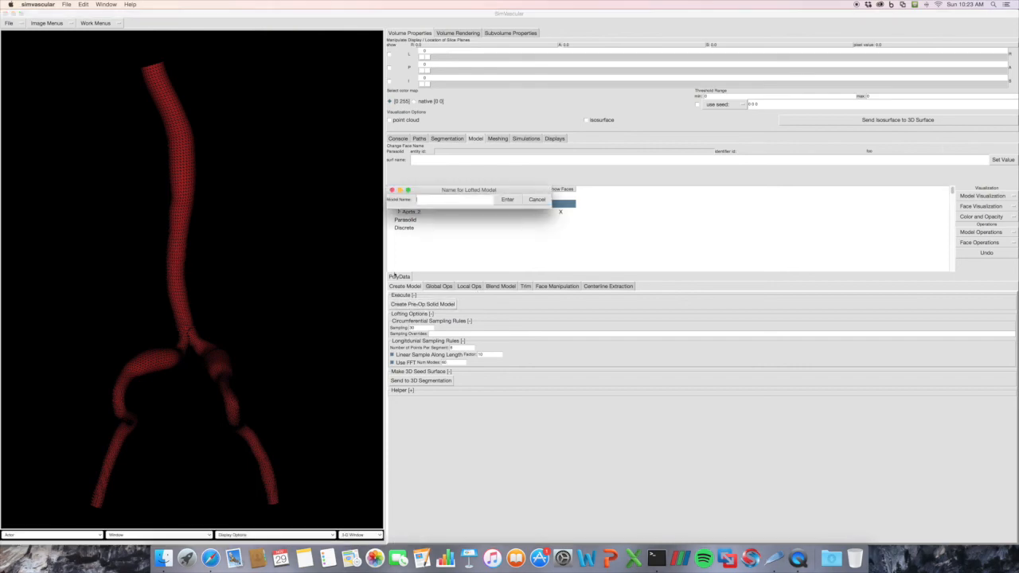
text(Aorta_1)
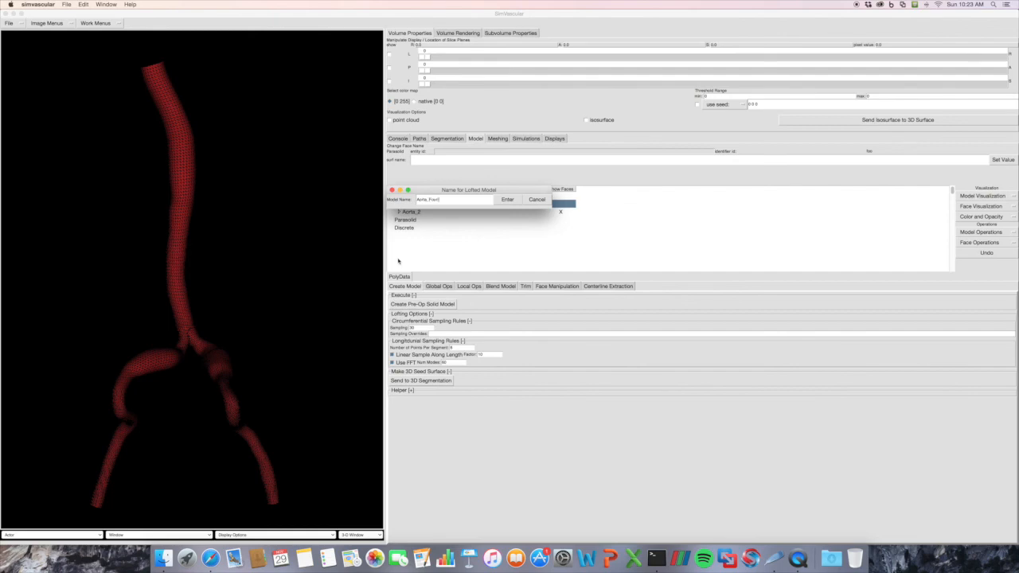
click(508, 199)
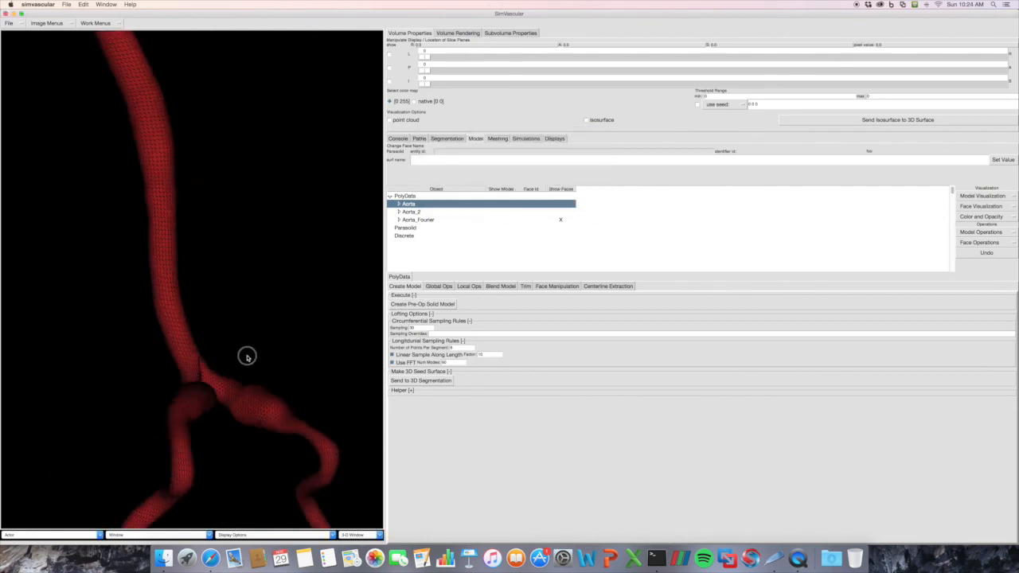
drag(246, 357, 209, 398)
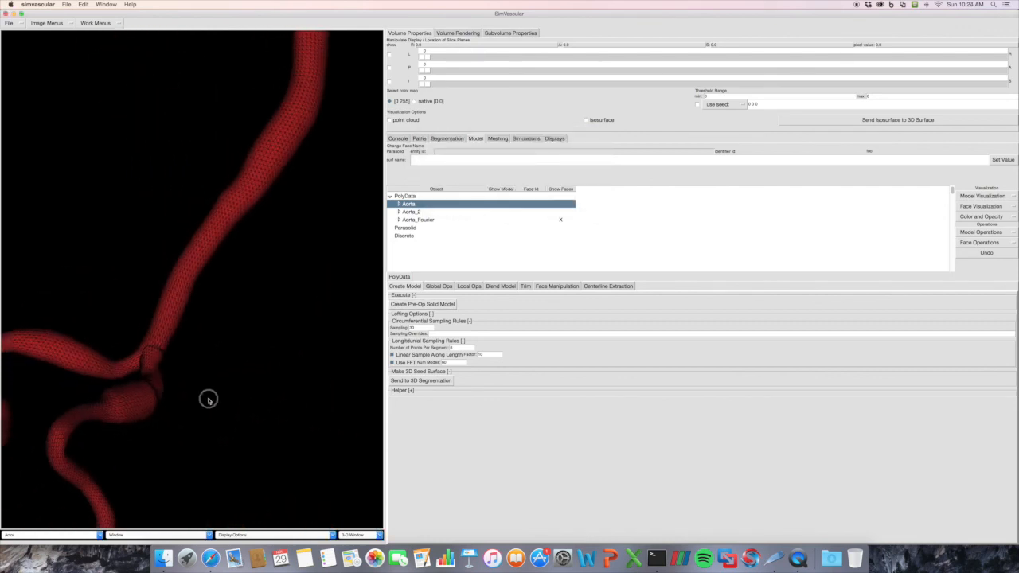
drag(208, 398, 245, 336)
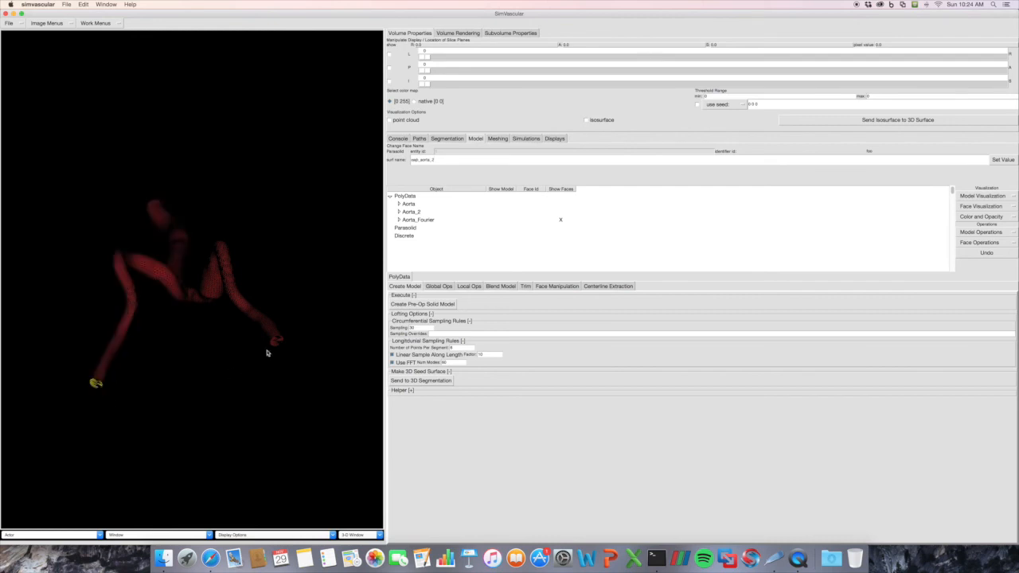
Expand the newest model's faces and highlight its aorta and right iliac walls in yellow
drag(267, 353, 131, 86)
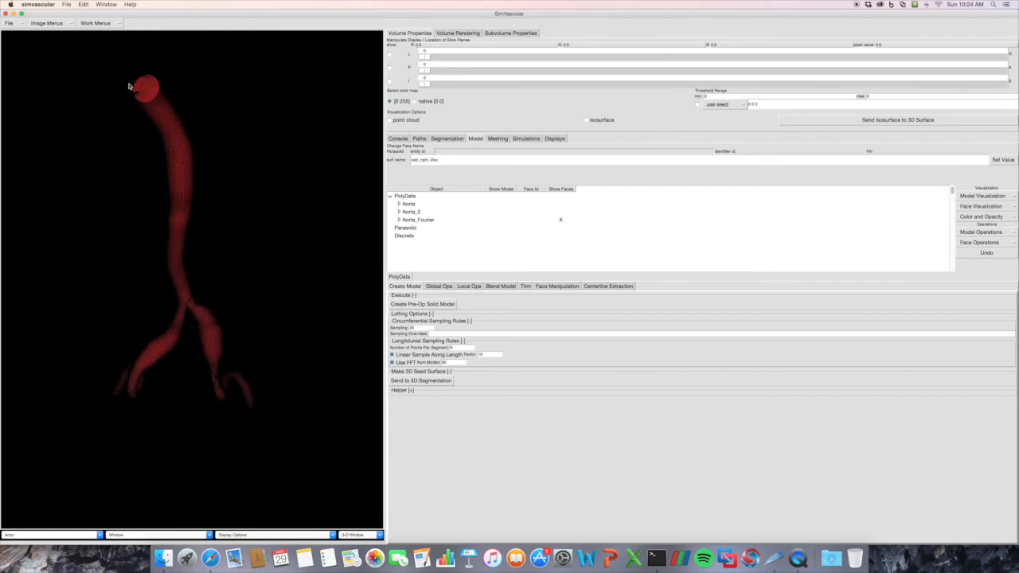
click(397, 220)
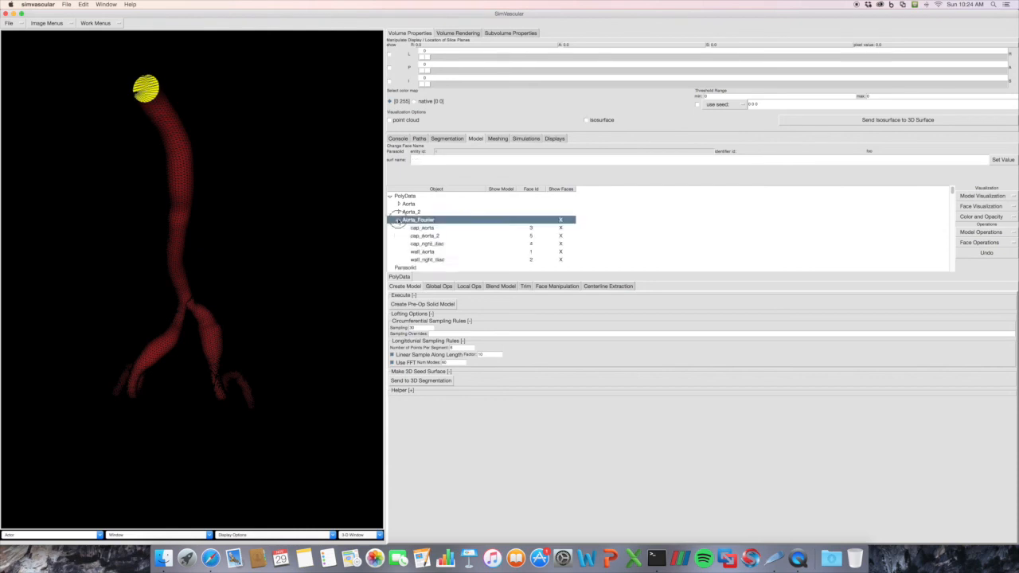
click(422, 251)
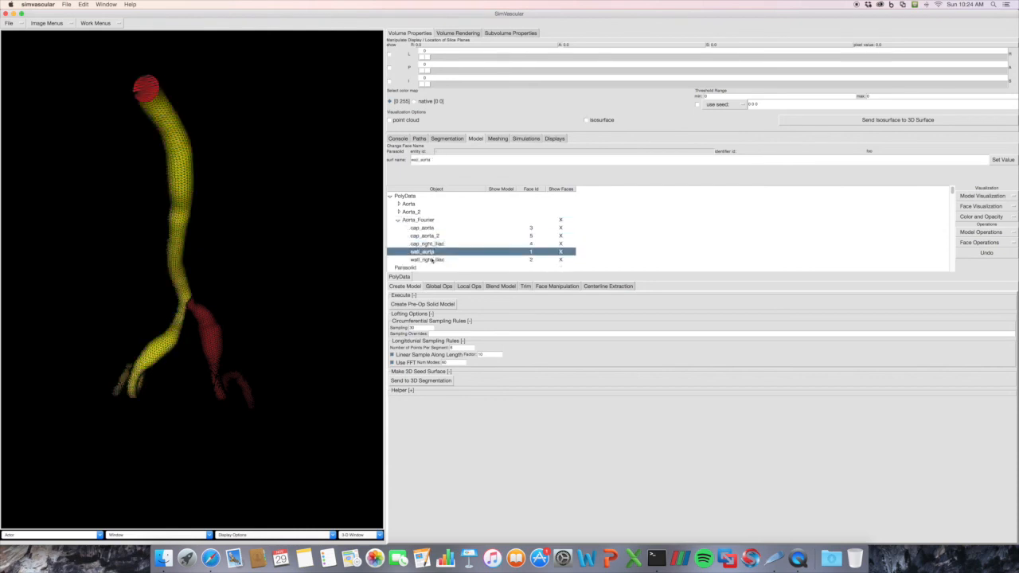
click(426, 259)
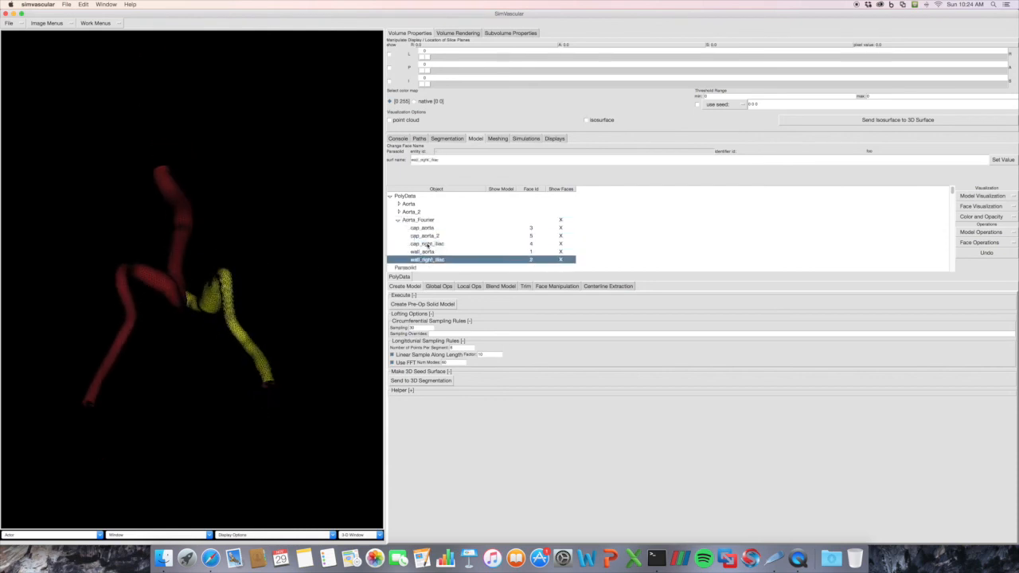
click(421, 251)
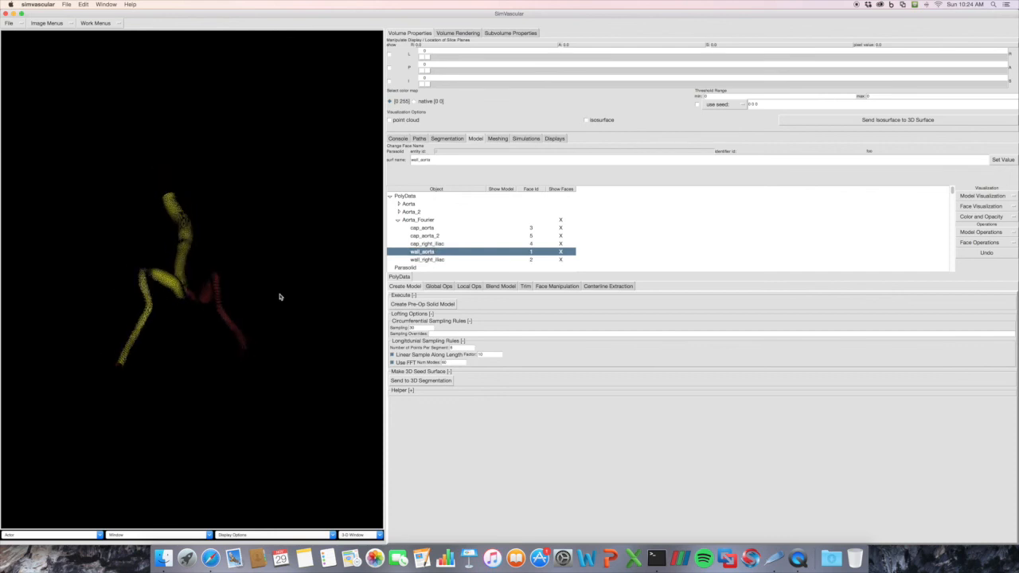